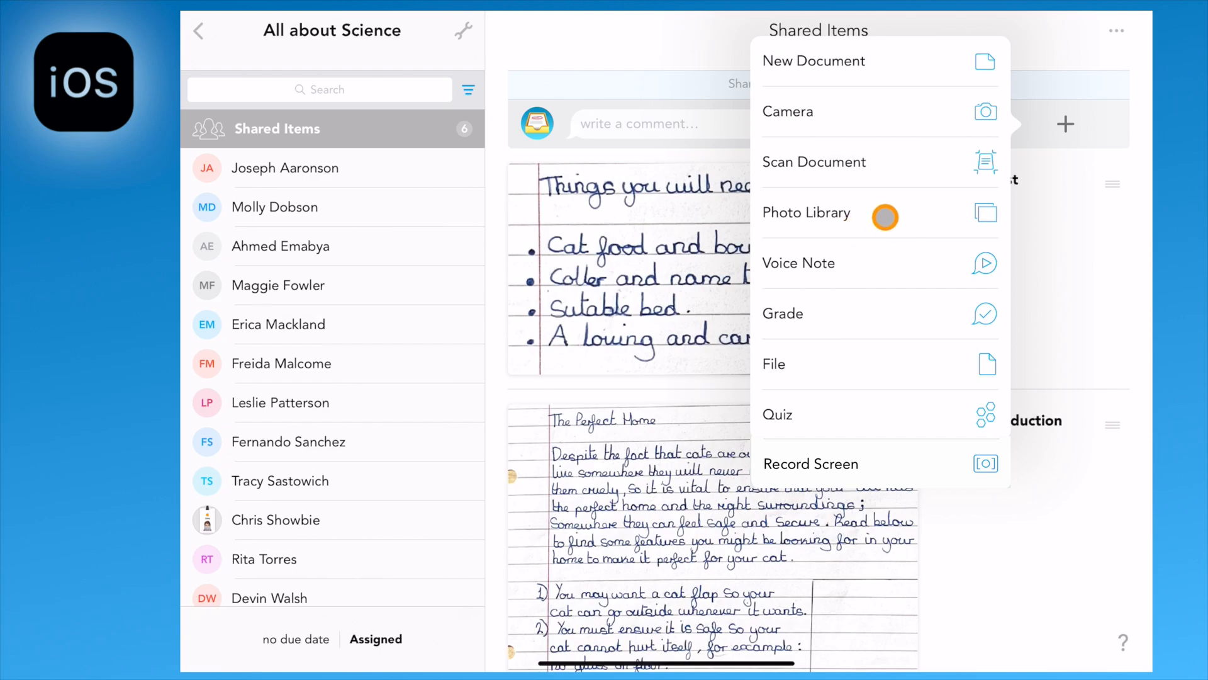
Step: Select the BBC Bitesize Animals screenshot from the photo library for Shared Items
{"action": "left_click", "coordinate": [807, 213]}
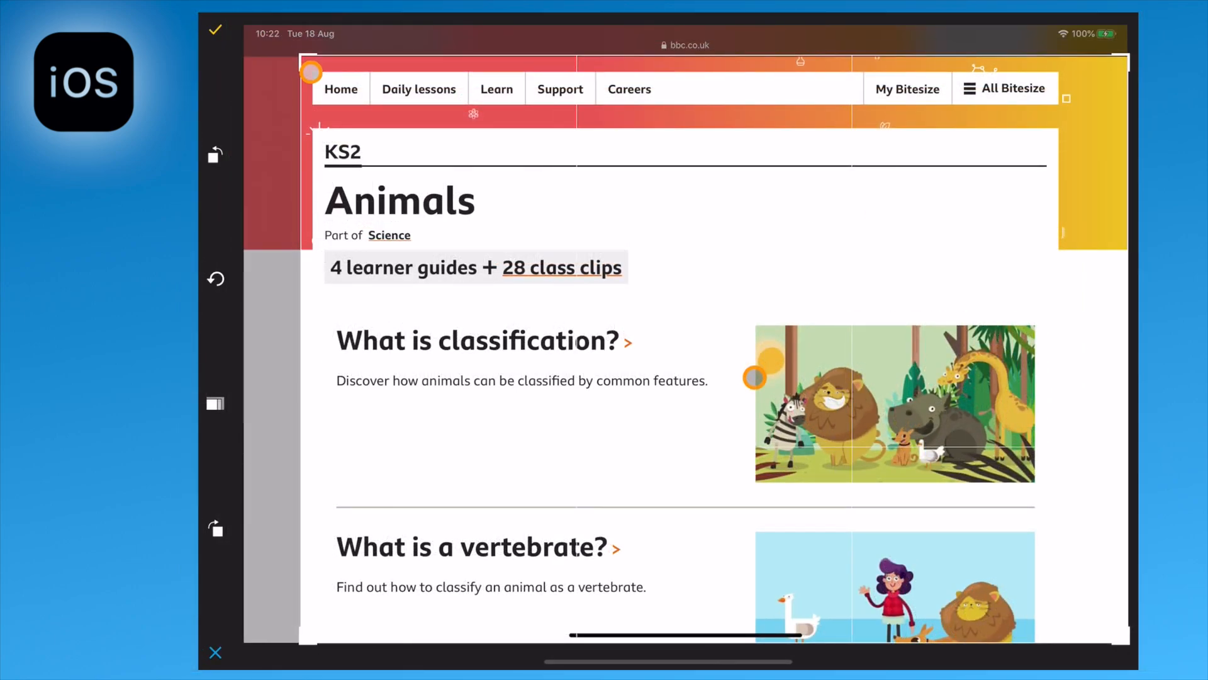
Step: Finish the Animals photo upload and choose the latest Bitesize screen recording from the library
{"action": "scroll", "scroll_direction": "up", "scroll_amount": 3}
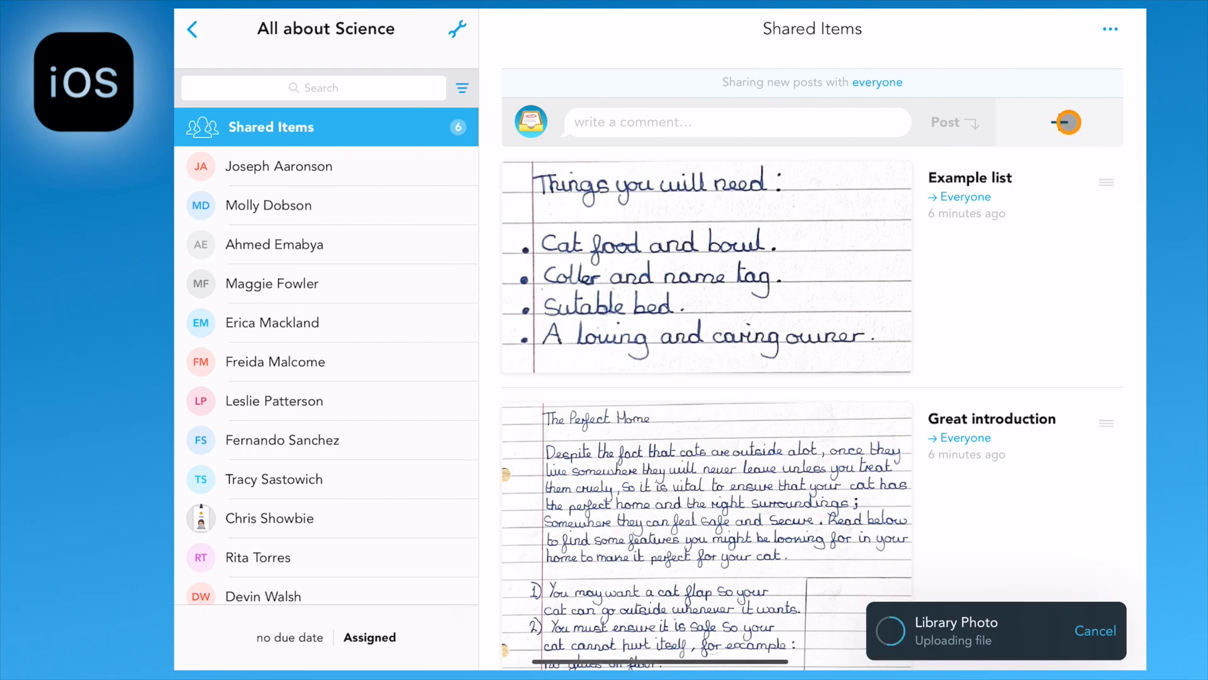
{"action": "left_click", "coordinate": [1067, 122]}
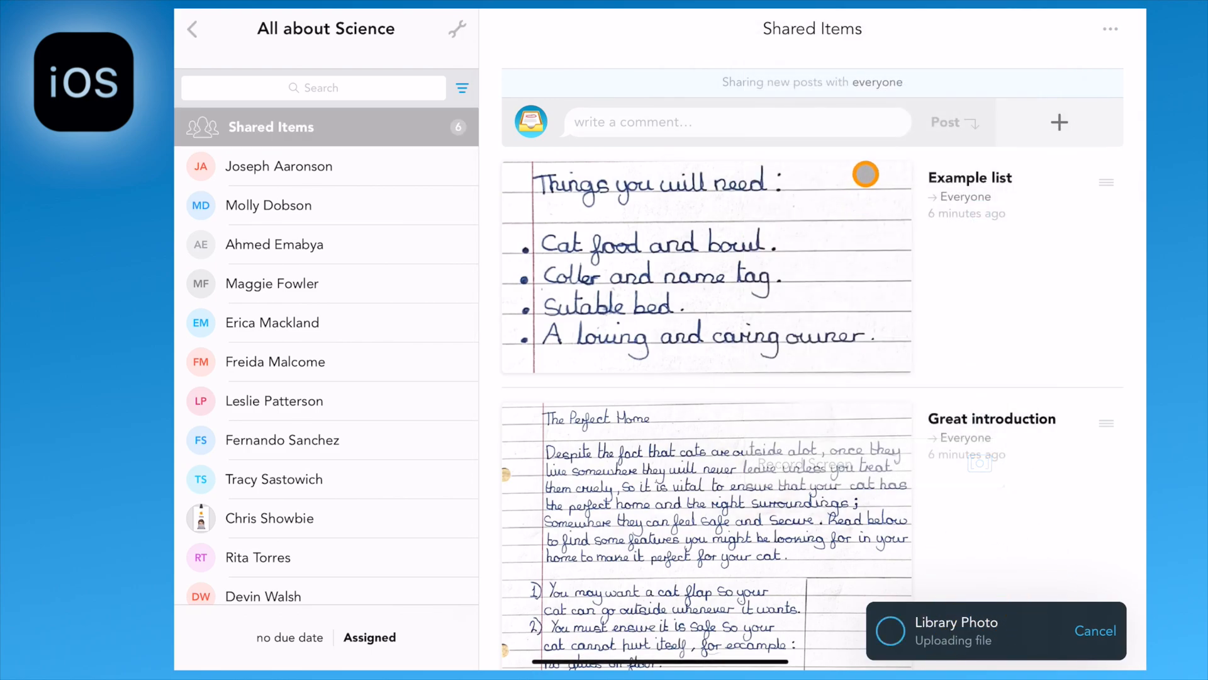
{"action": "left_click", "coordinate": [1058, 121]}
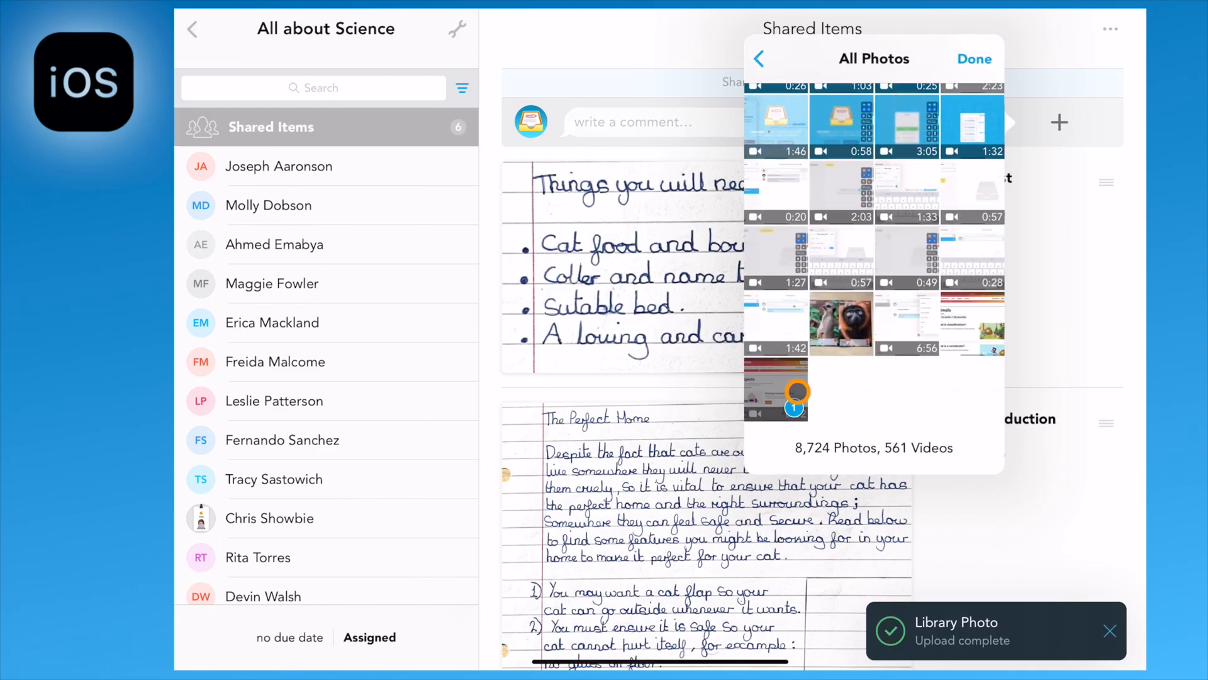
{"action": "left_click", "coordinate": [973, 58]}
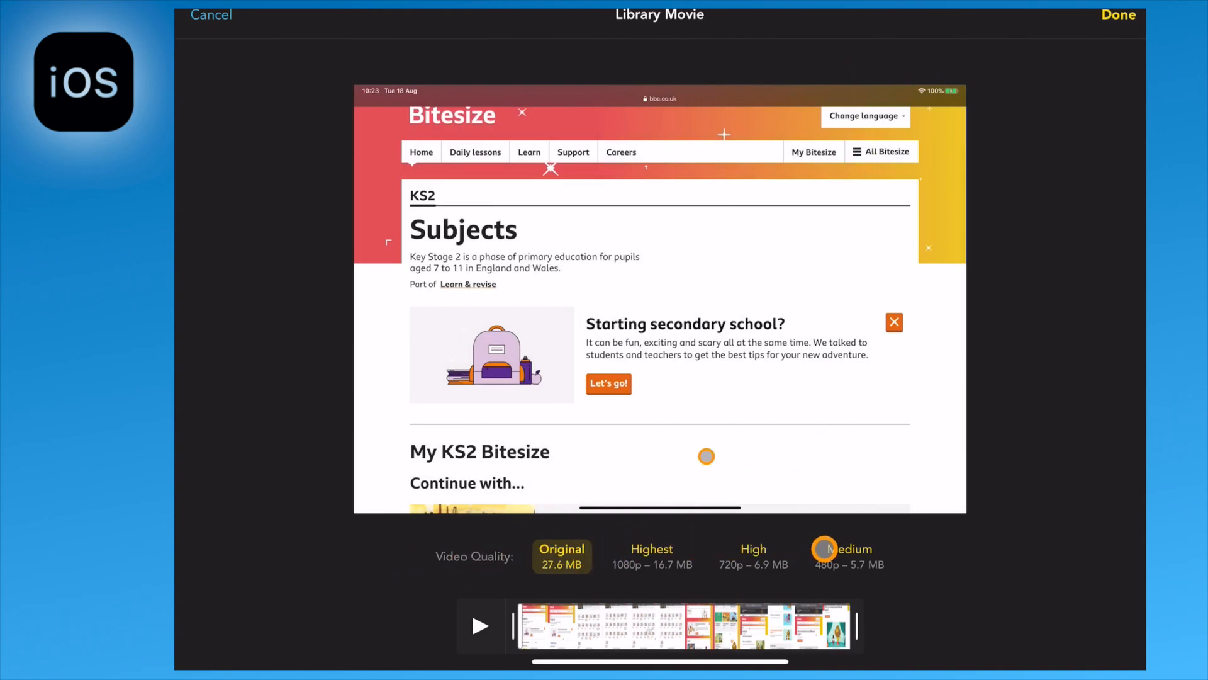
Step: Upload the trimmed video at High (720p) quality and begin renaming the Library Photo post
{"action": "left_click", "coordinate": [753, 555]}
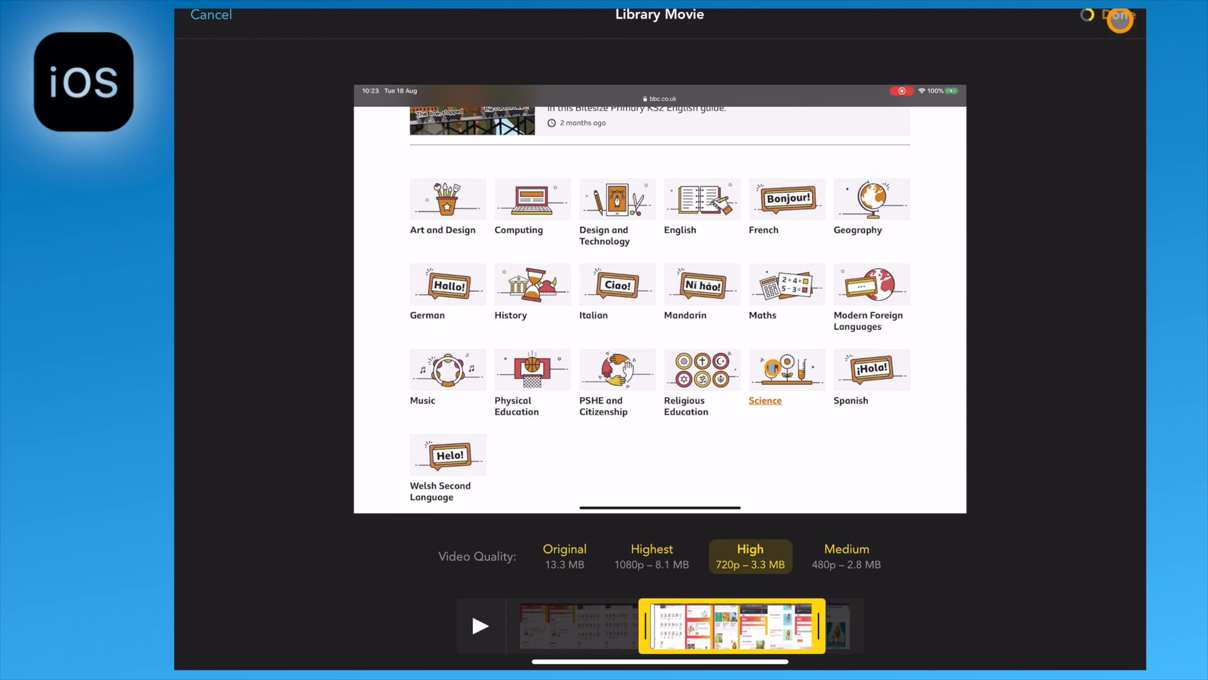
{"action": "left_click", "coordinate": [1119, 14]}
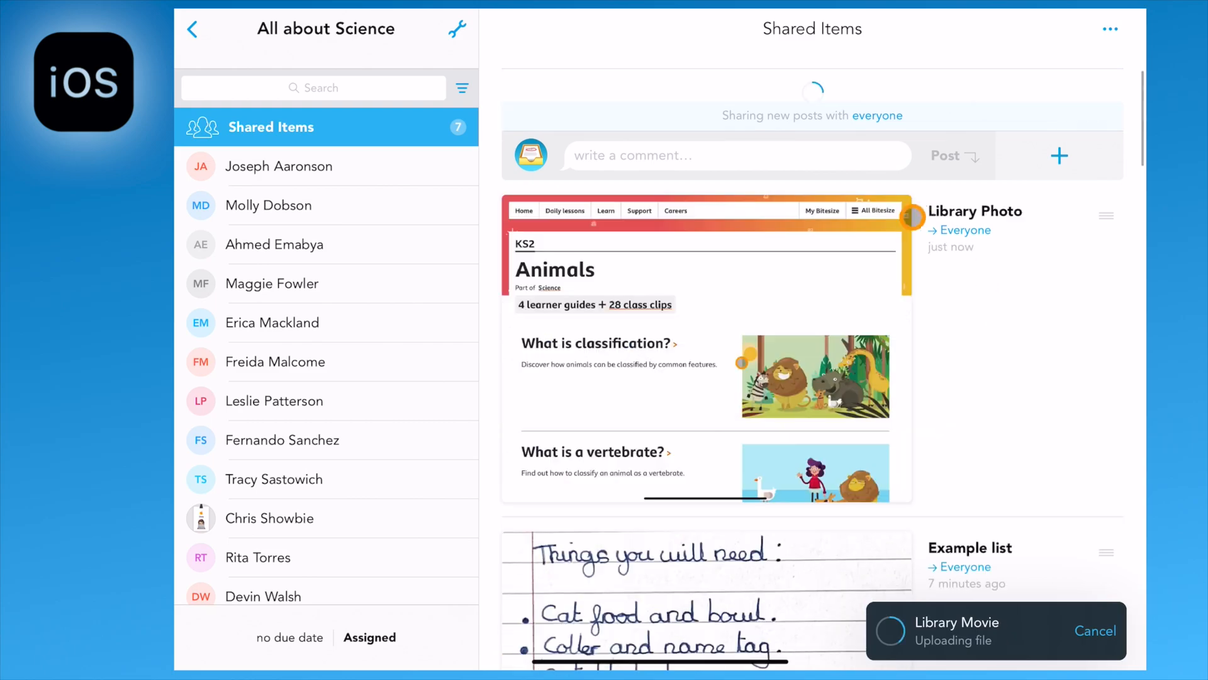
{"action": "left_click", "coordinate": [975, 210]}
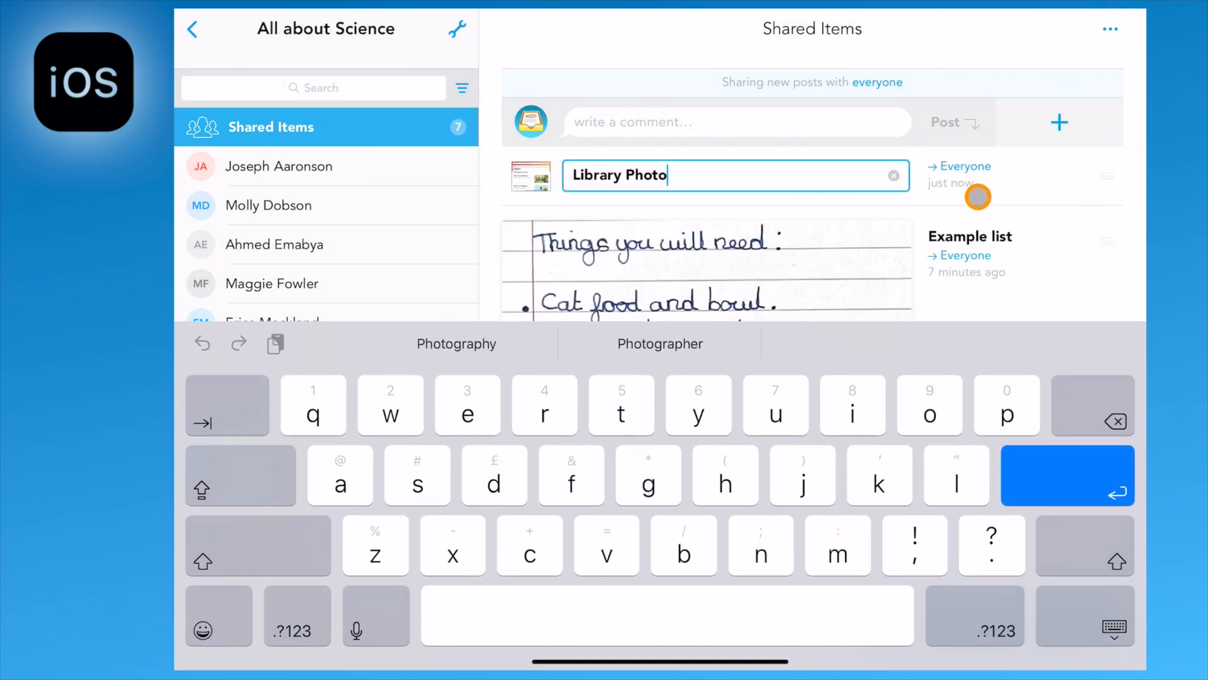